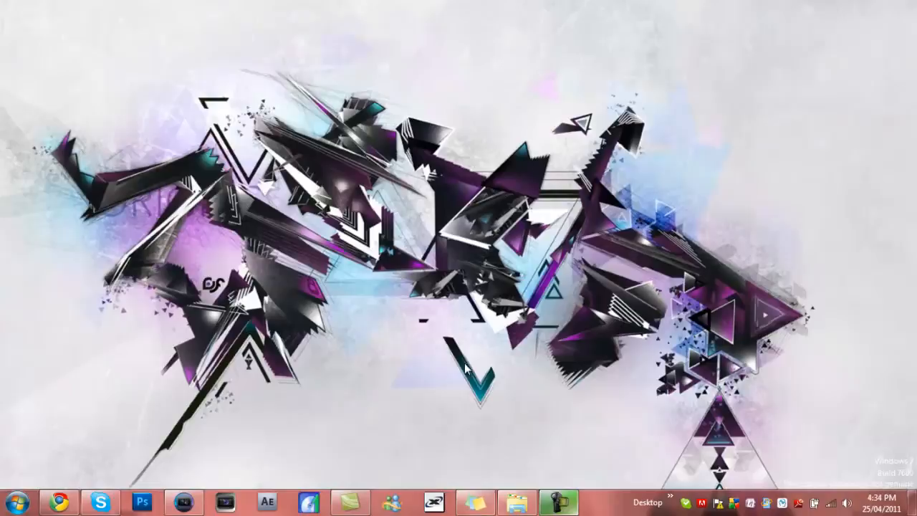
mouse_move(208, 398)
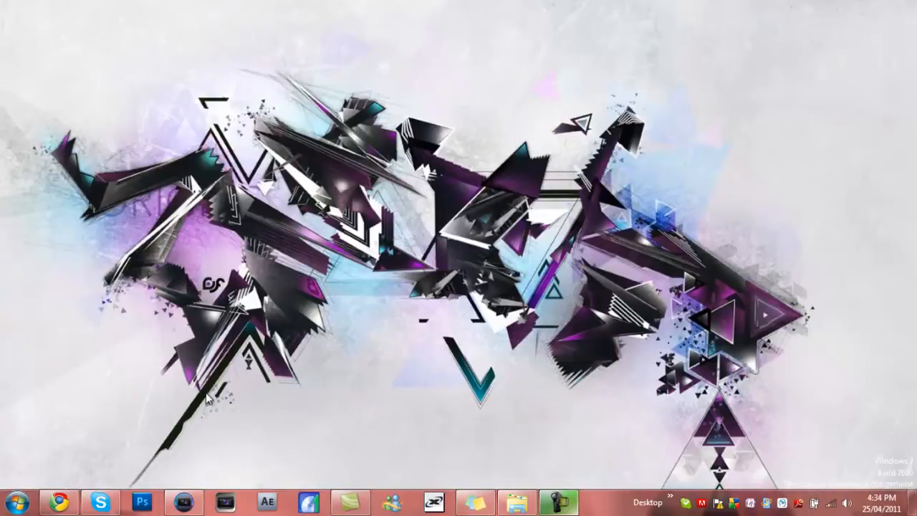
mouse_move(192, 488)
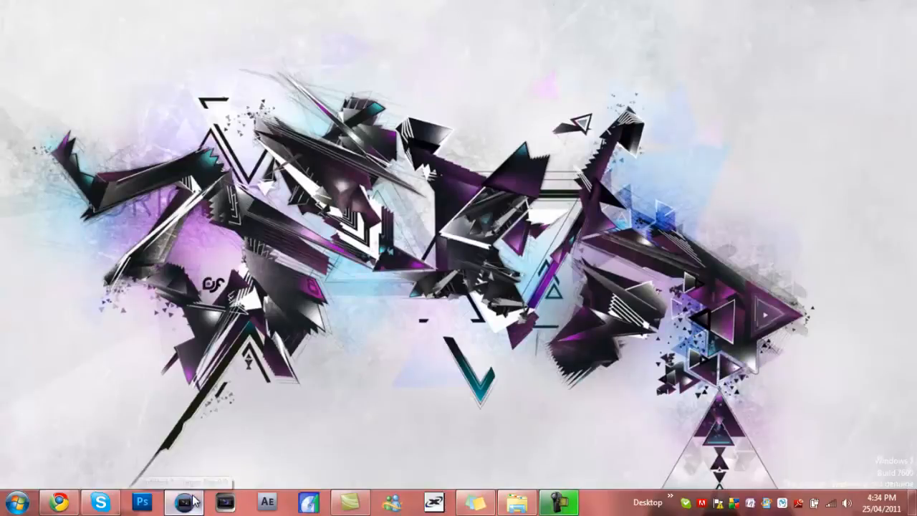
- Apply Flip Horizontal in the Event Pan/Crop preview so the clip's width becomes -1,280
left_click(183, 502)
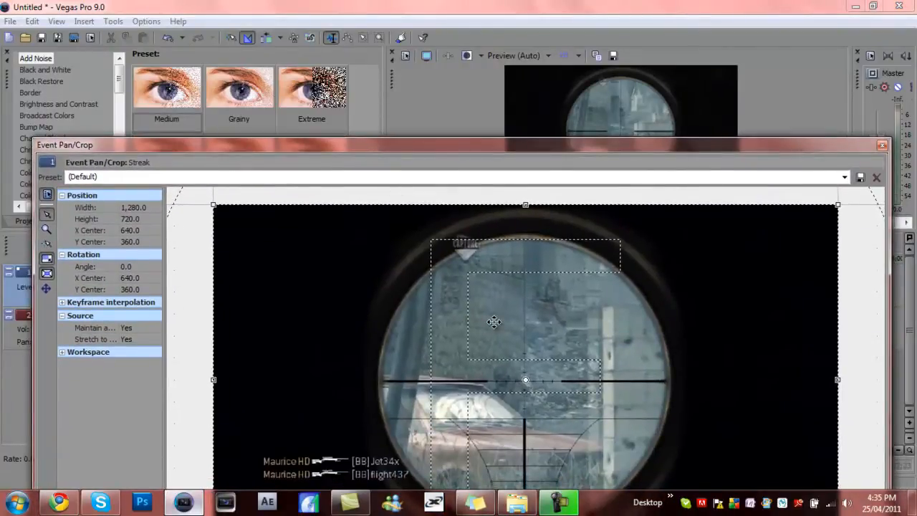
right_click(493, 321)
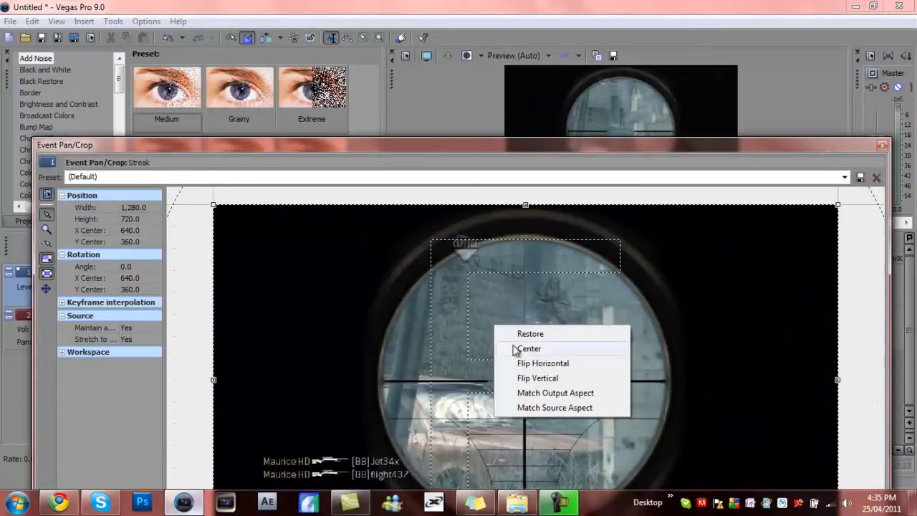
left_click(542, 364)
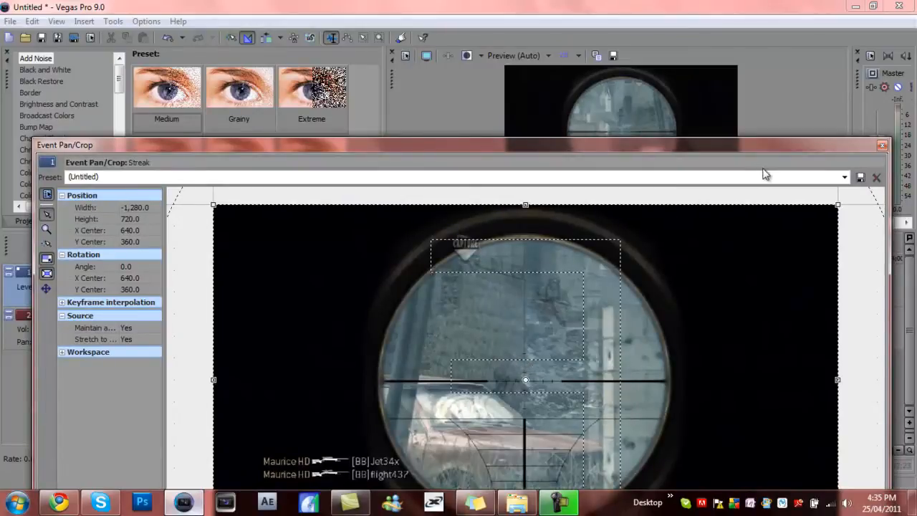